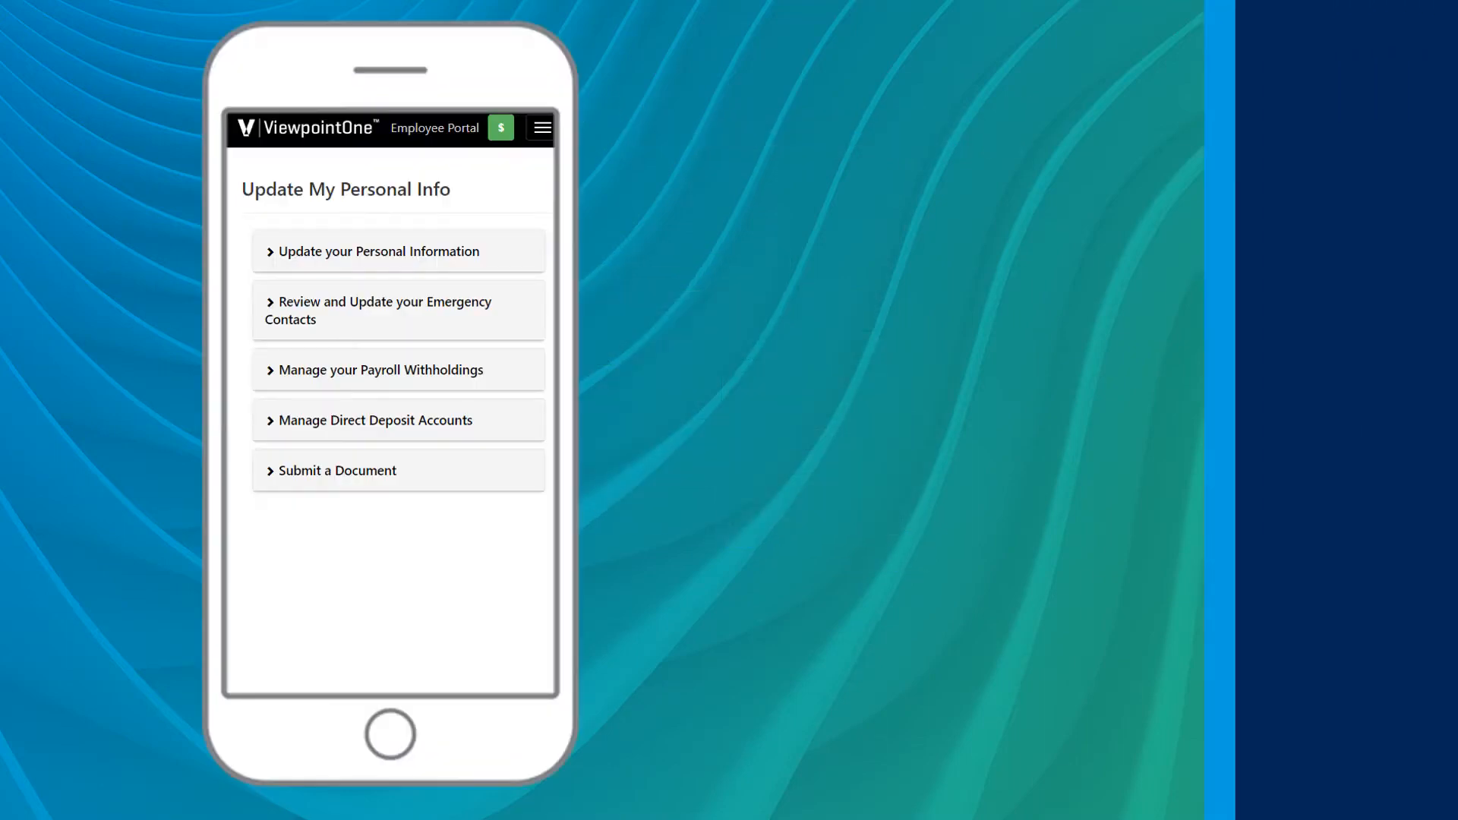
Expand the personal information form and review it down to Submit Update
left_click(378, 251)
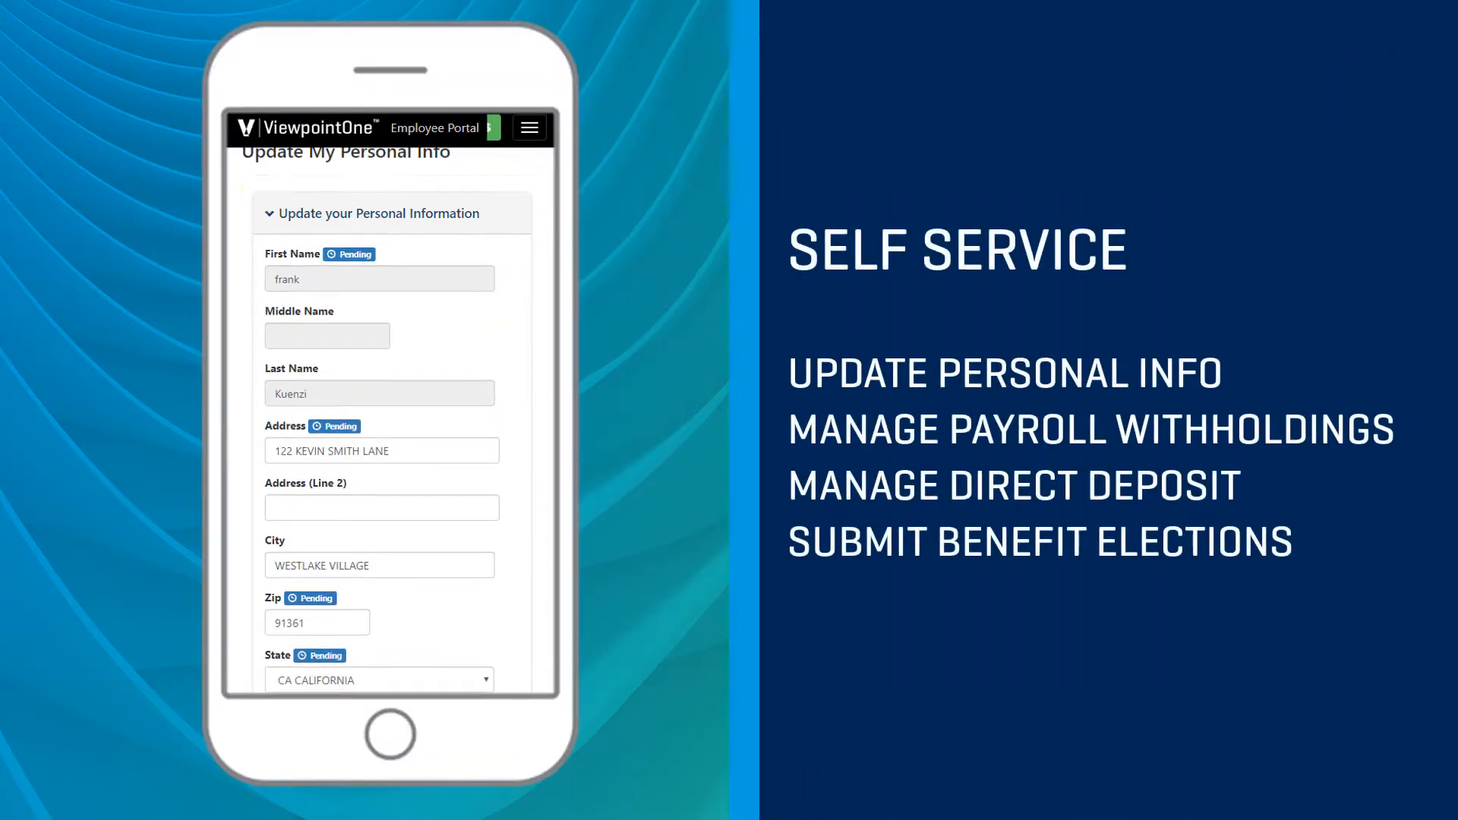
scroll("down", 3)
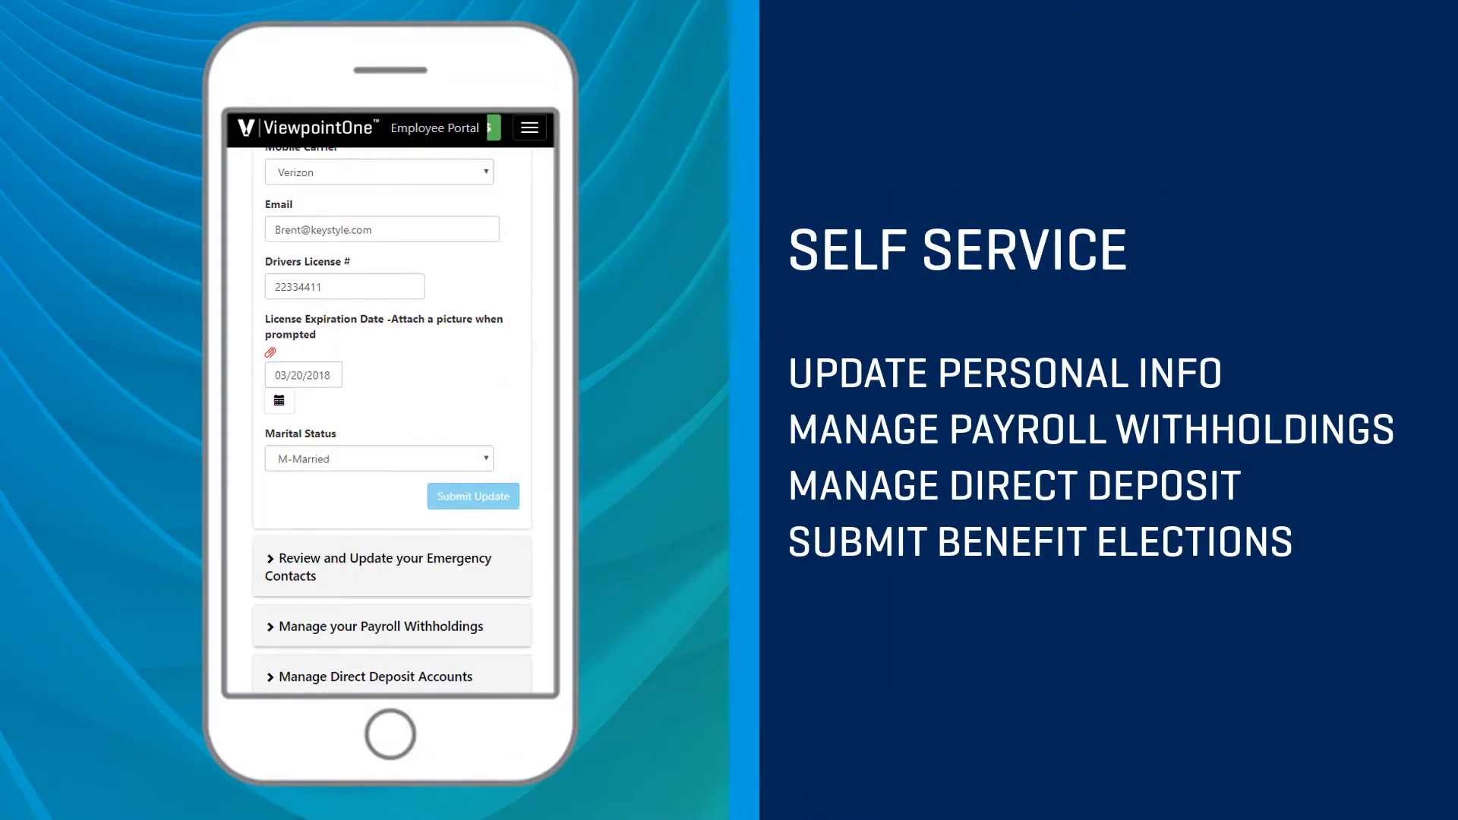
left_click(392, 624)
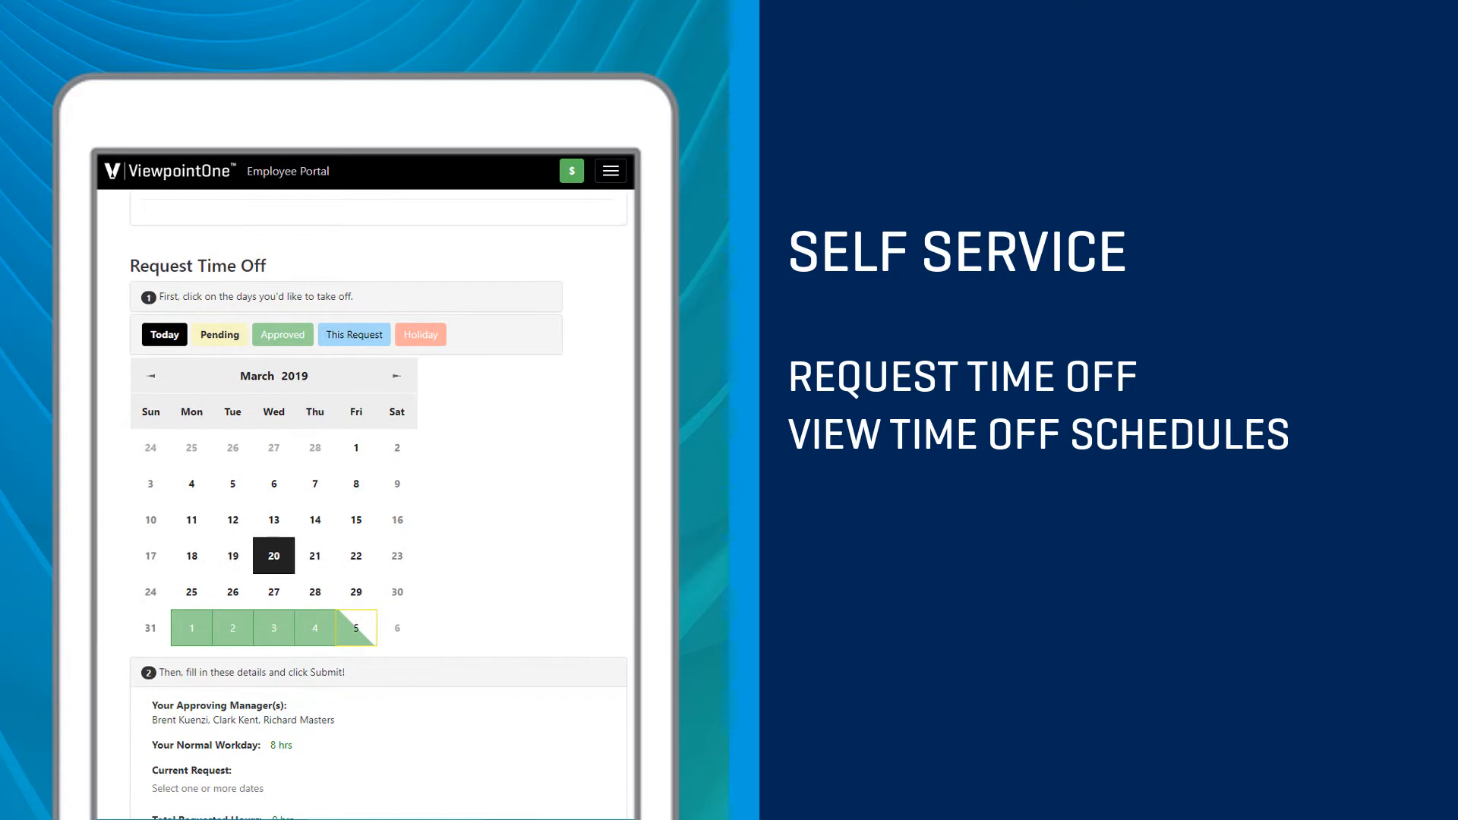
Advance the calendar to April 2019 and select April 16–18 as days off (24 hours)
left_click(395, 375)
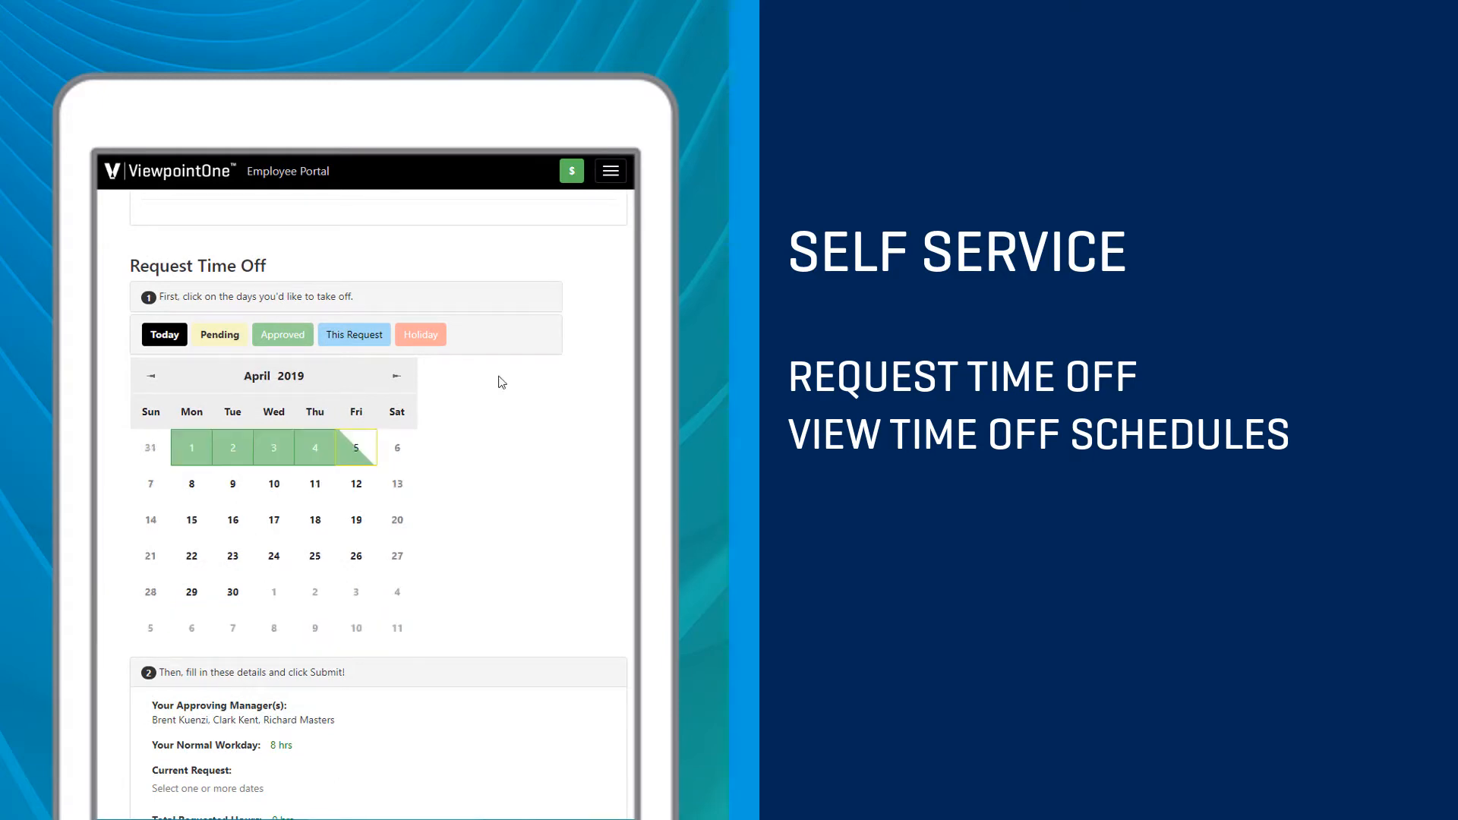
left_click(231, 520)
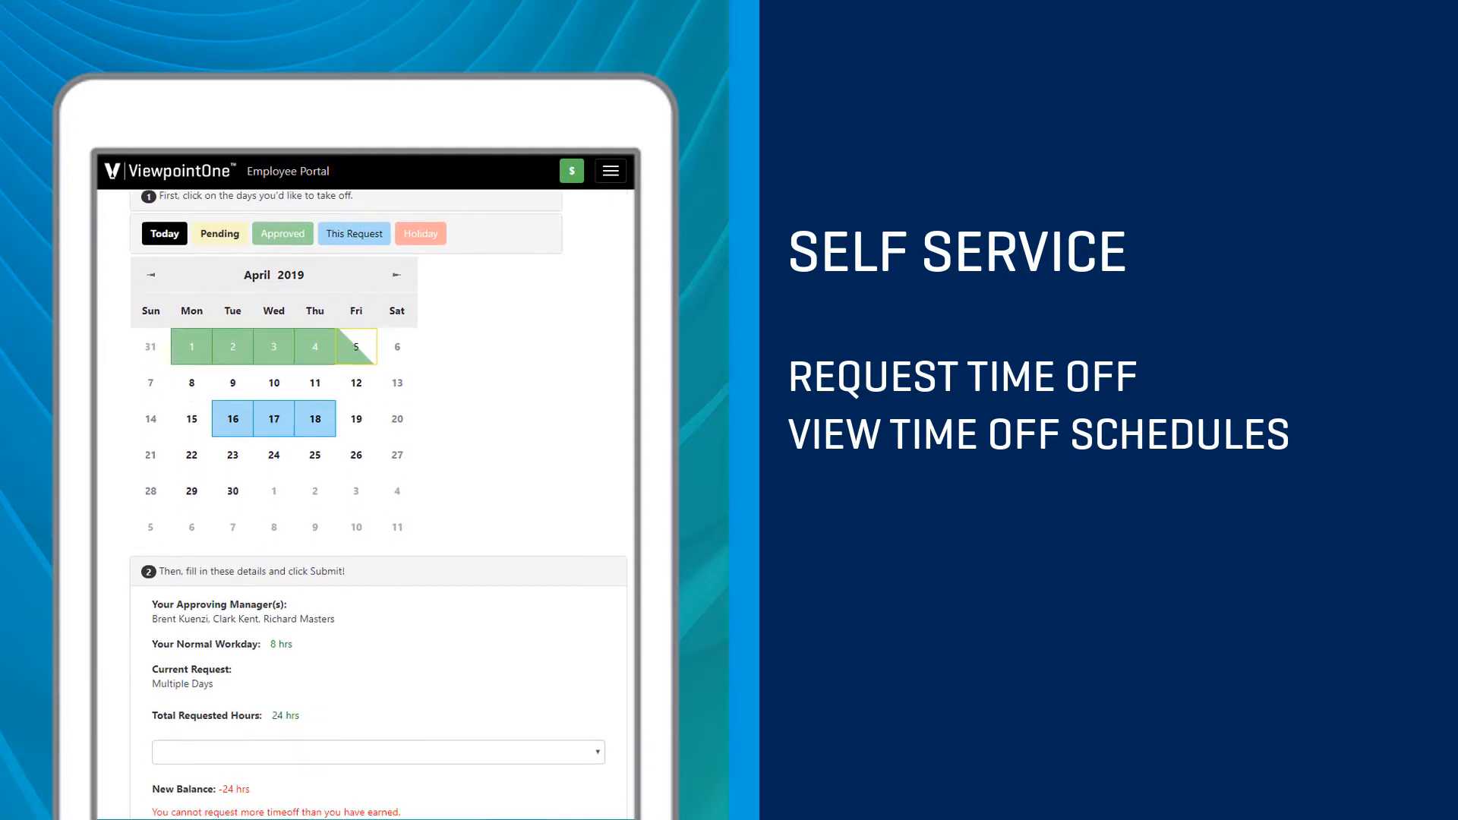
scroll("down", 3)
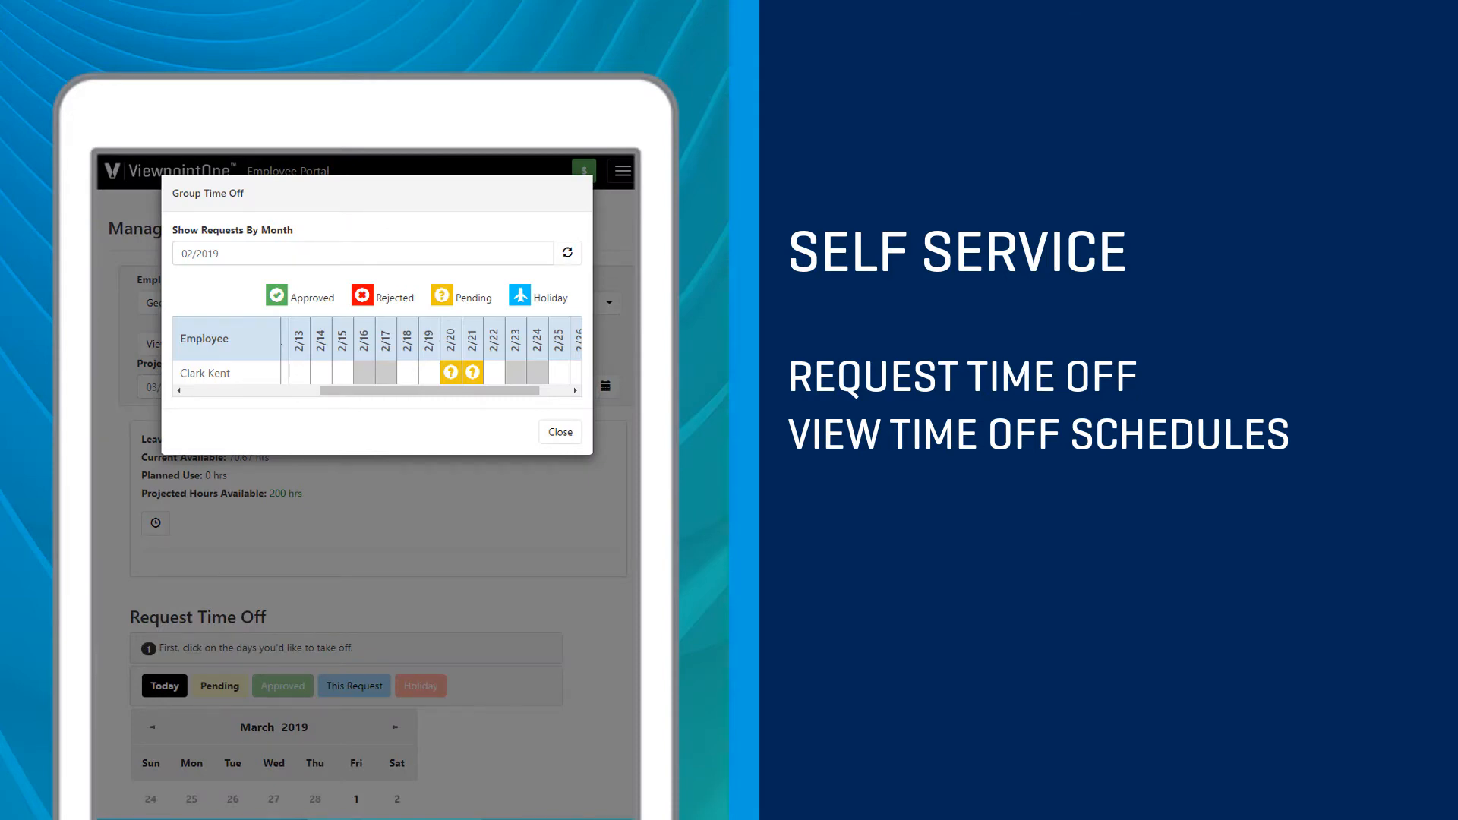
Close the Group Time Off schedule and open the Finance & Accounting Overview report
left_click(559, 431)
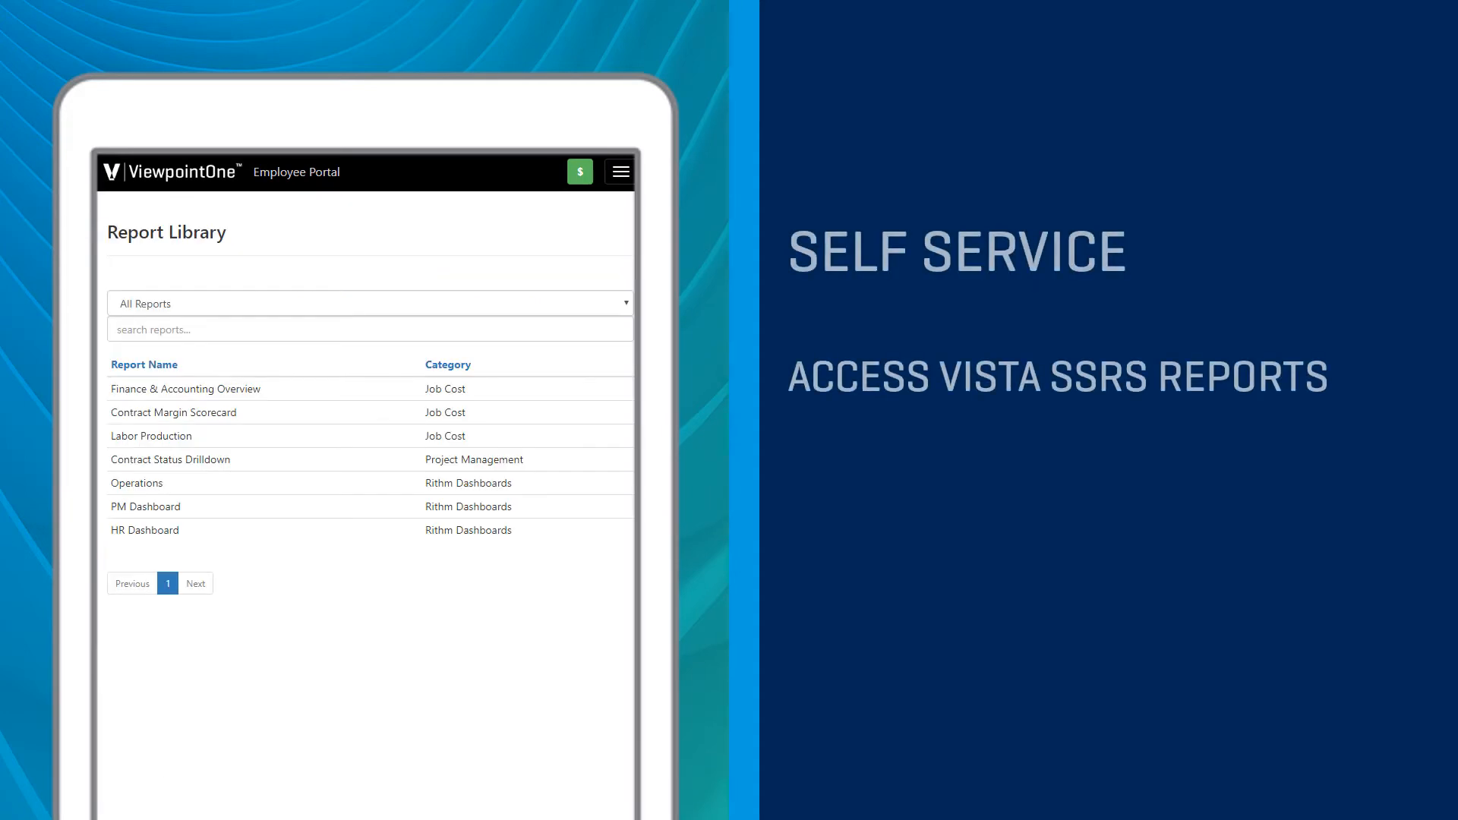
left_click(185, 387)
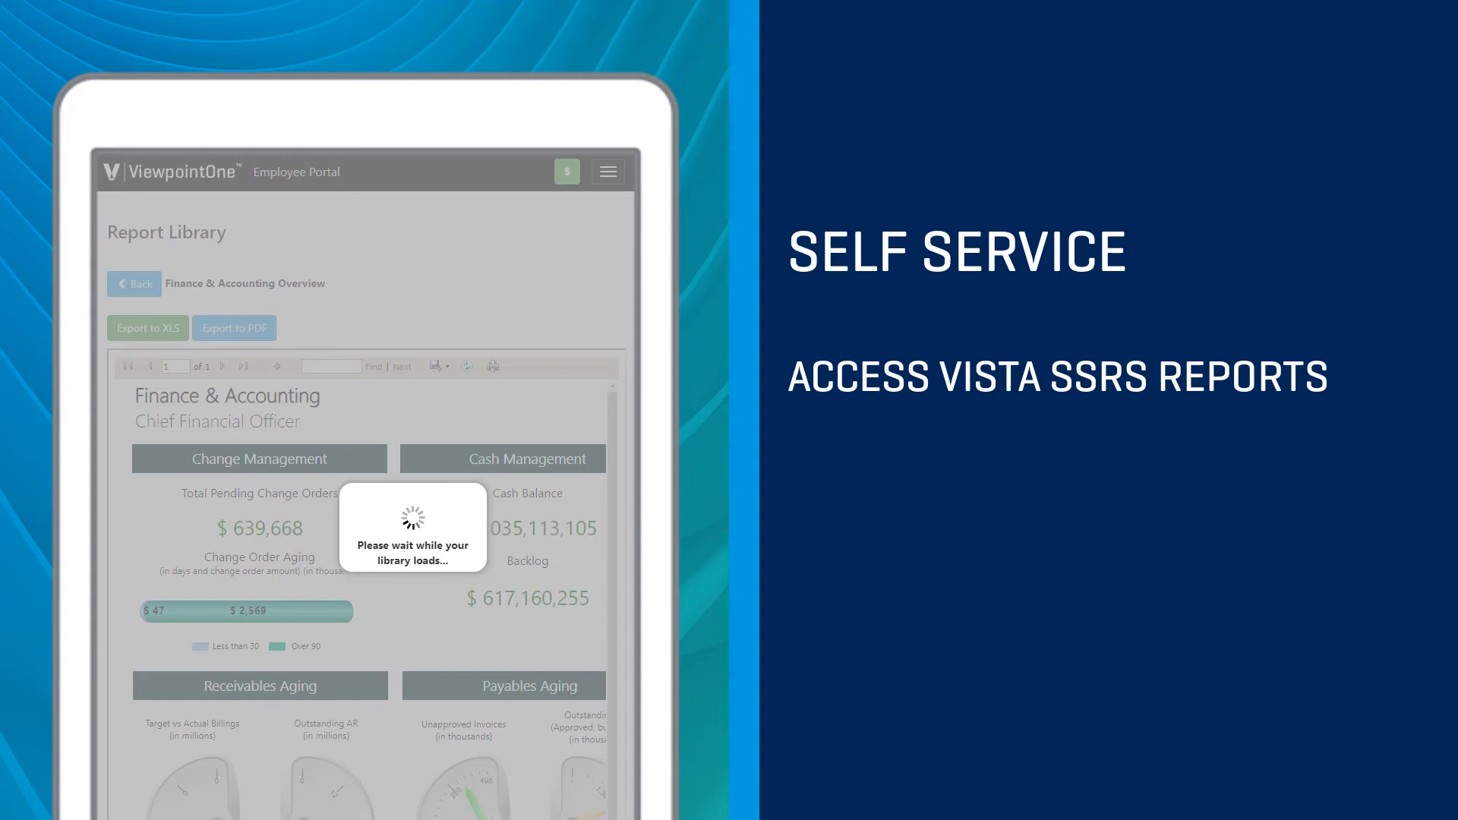